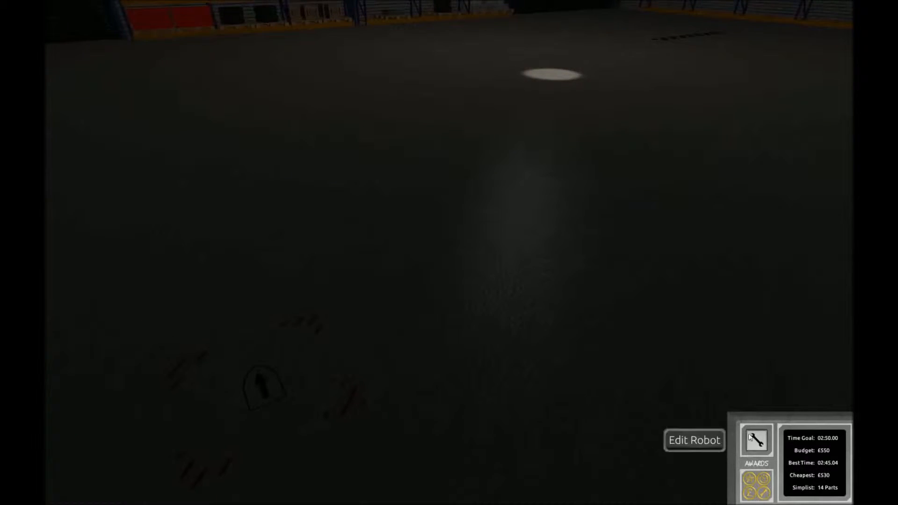
Place a BotGear P6-S main body on the stand and enable snap lines for part placement
left_click(694, 439)
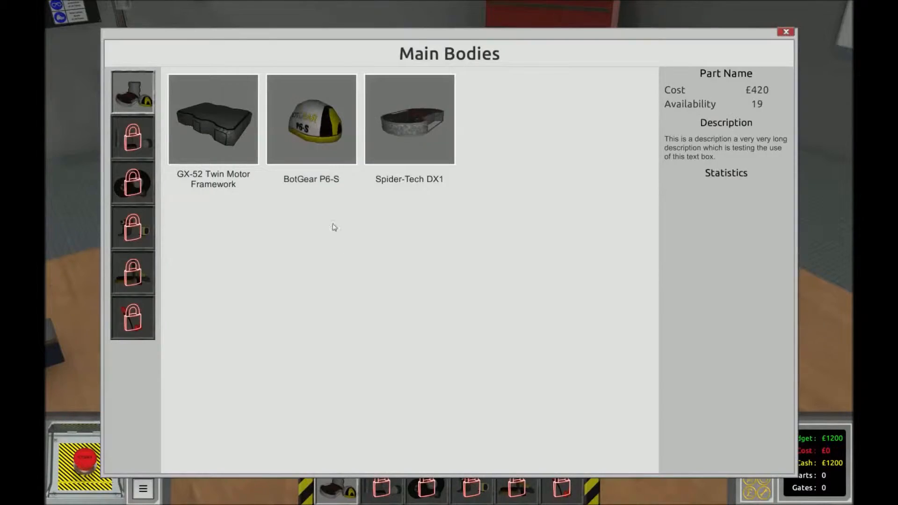
left_click(312, 118)
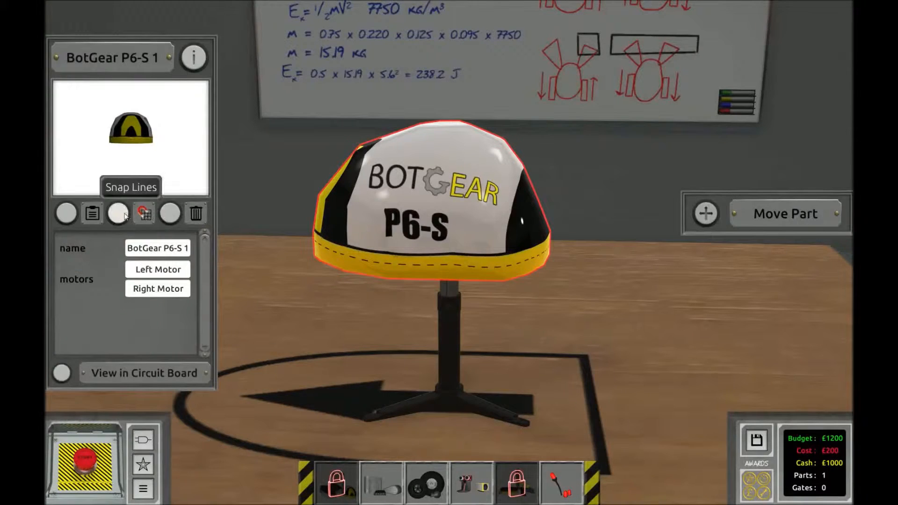
left_click(144, 213)
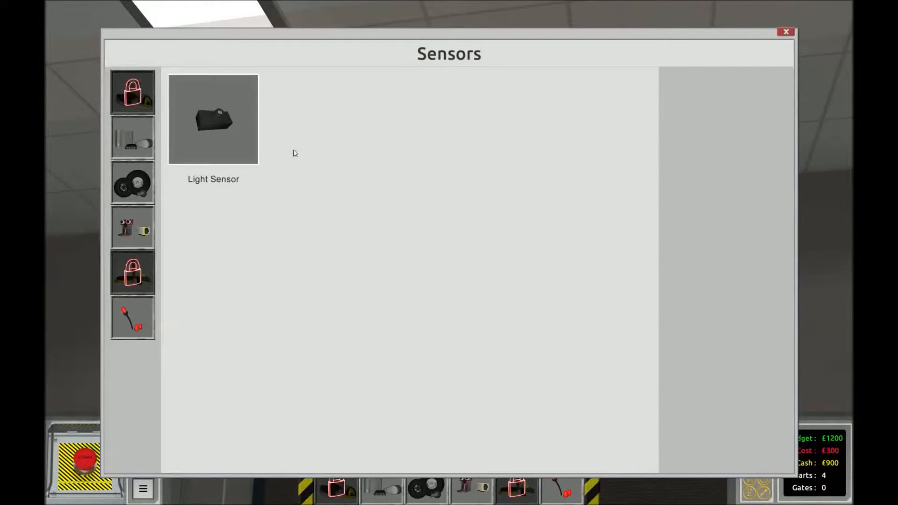
Attach a Light Sensor from the Sensors catalogue to the front of the body
left_click(212, 122)
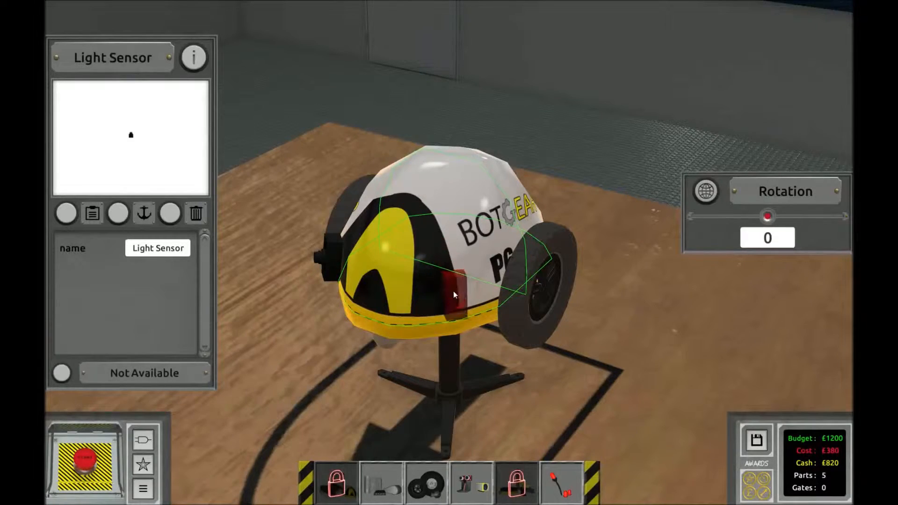
left_click(453, 294)
type(" Right")
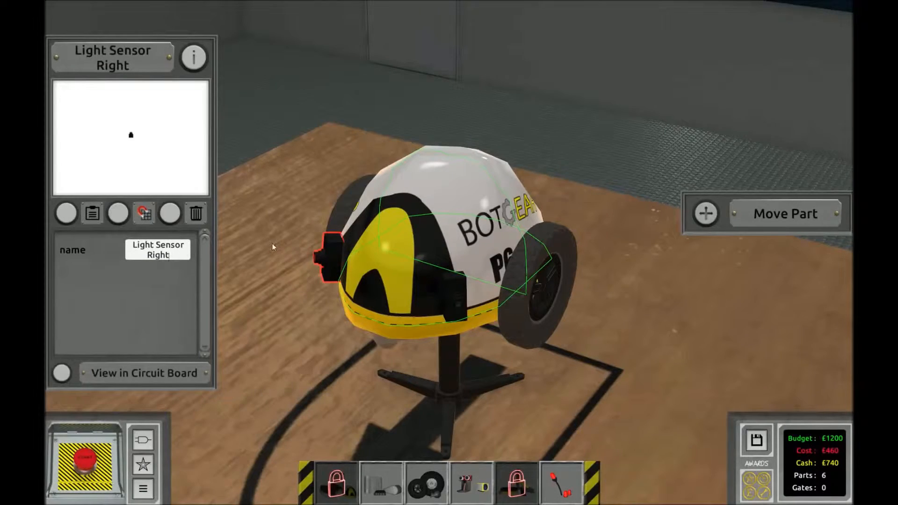
mouse_move(142, 440)
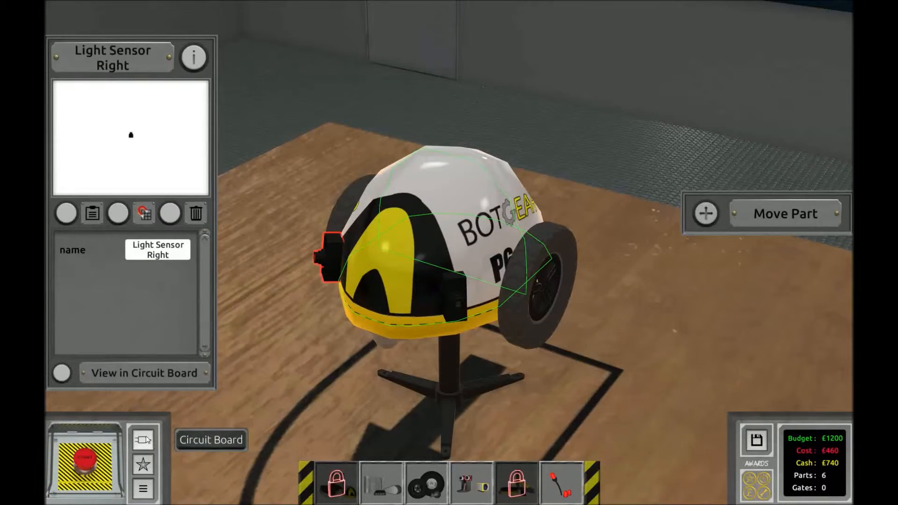
Show the circuit board and settle the left light sensor module beside it
left_click(141, 373)
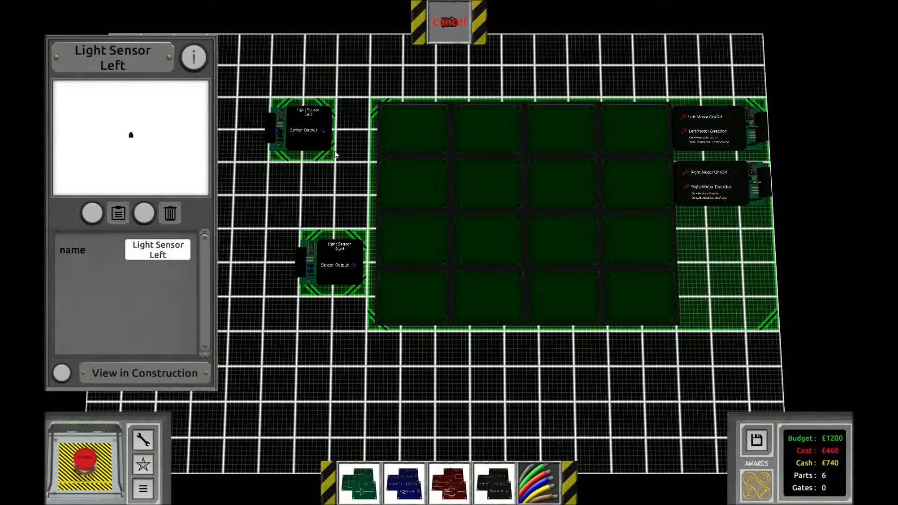
left_click(335, 261)
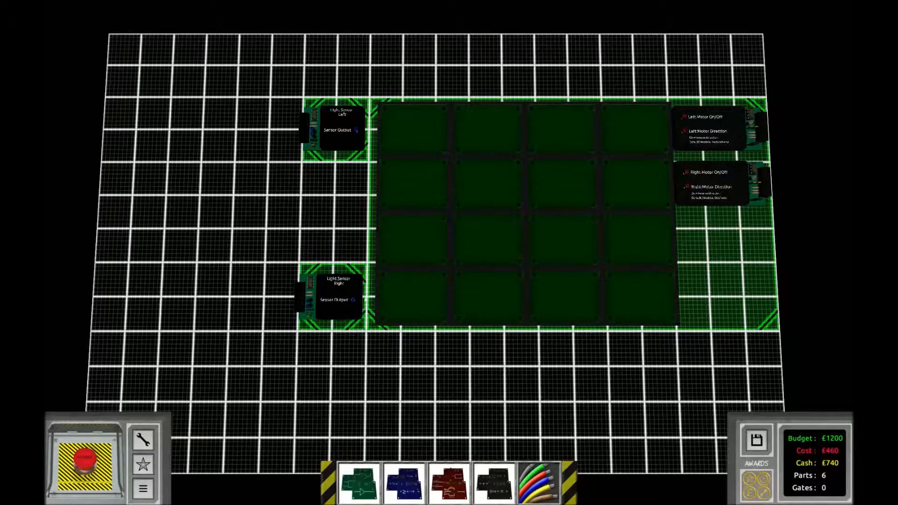
mouse_move(535, 266)
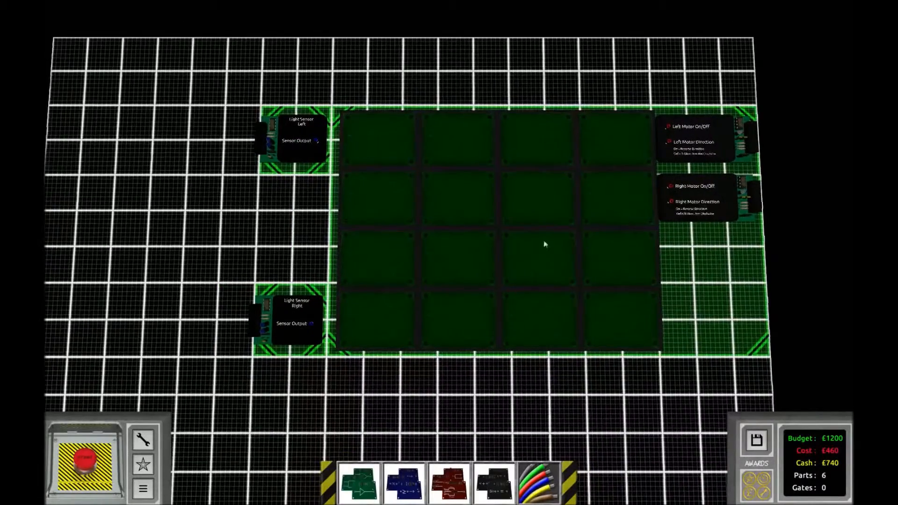
Add two Signal Splitters and a Less Than comparison gate to the board
left_click(449, 492)
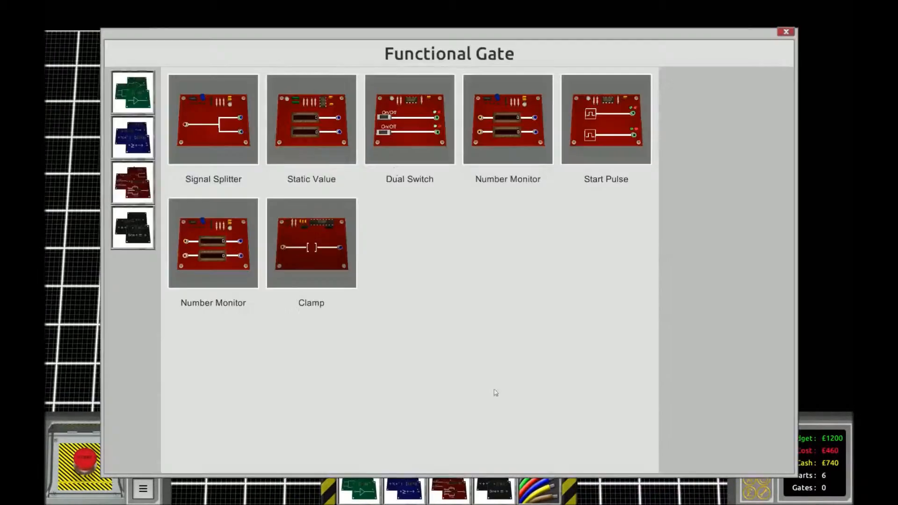
left_click(311, 243)
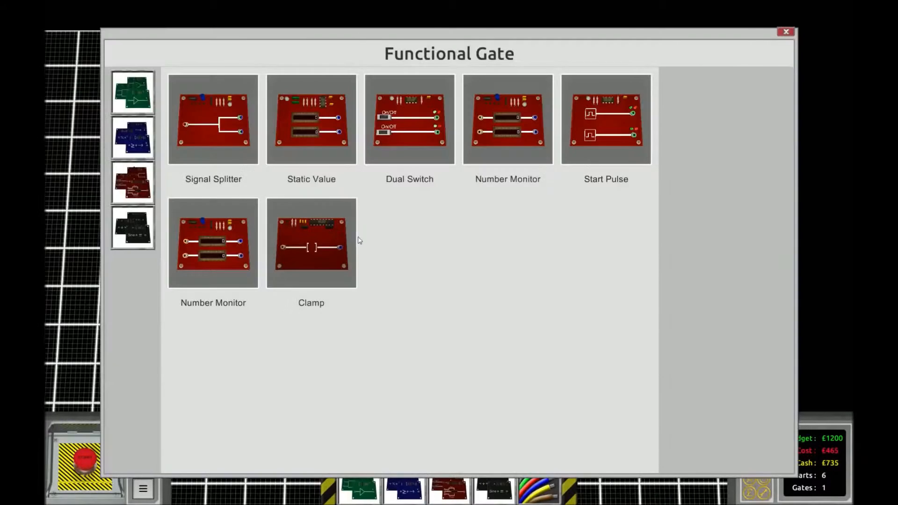
left_click(133, 135)
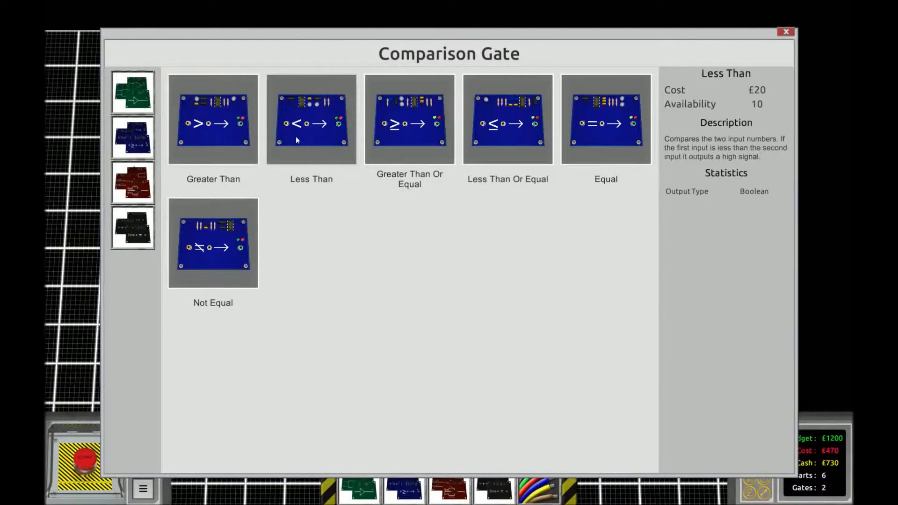
left_click(310, 119)
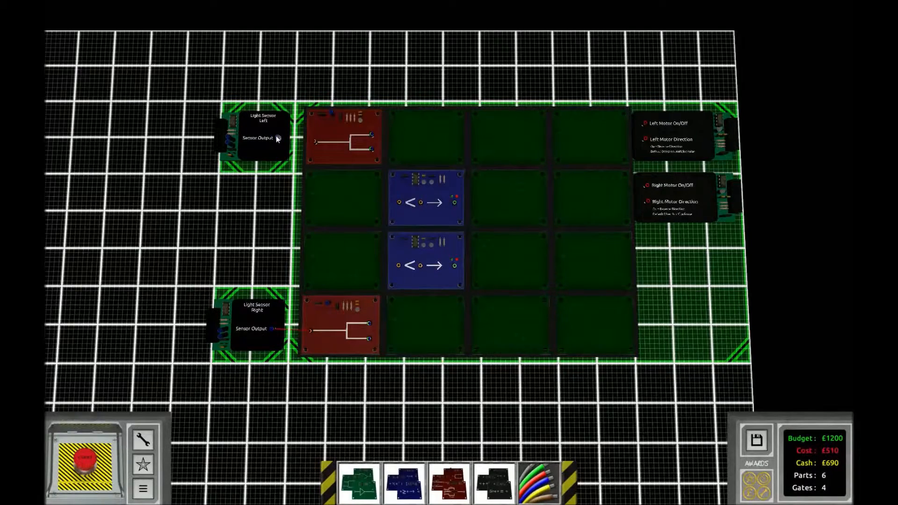
Wire the left sensor into its splitter and a Less Than gate output to Right Motor On/Off
left_click_drag(278, 139, 372, 136)
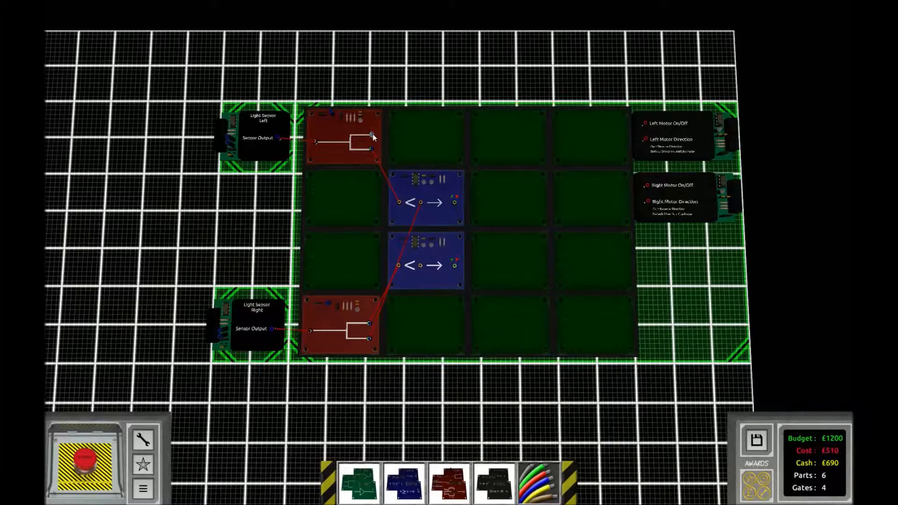
mouse_move(423, 268)
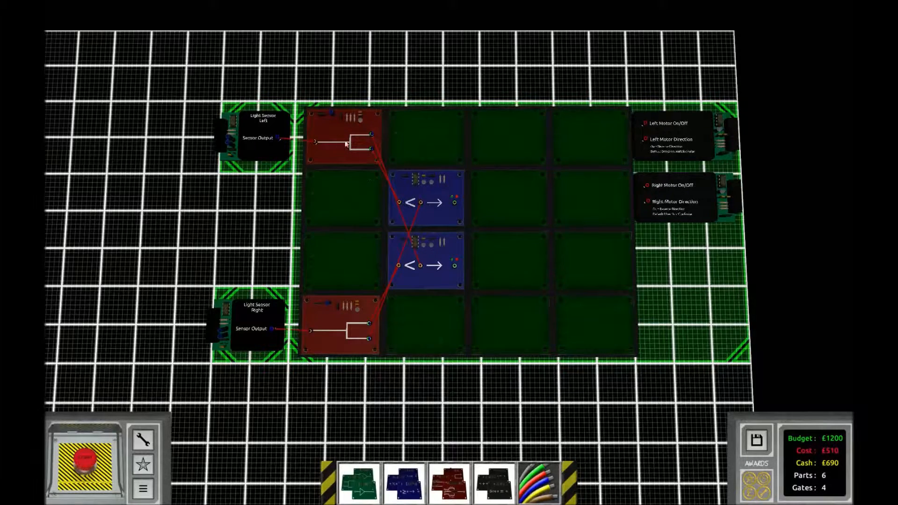
mouse_move(456, 213)
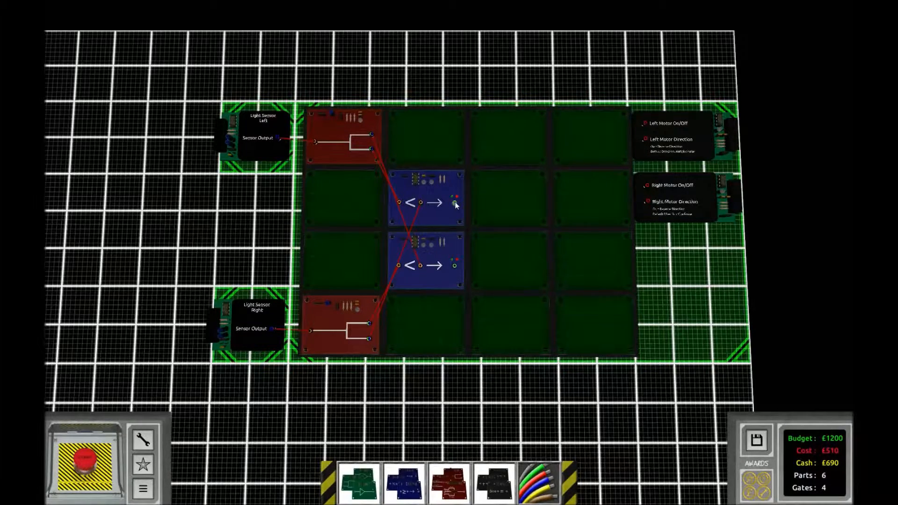
left_click_drag(456, 199, 645, 123)
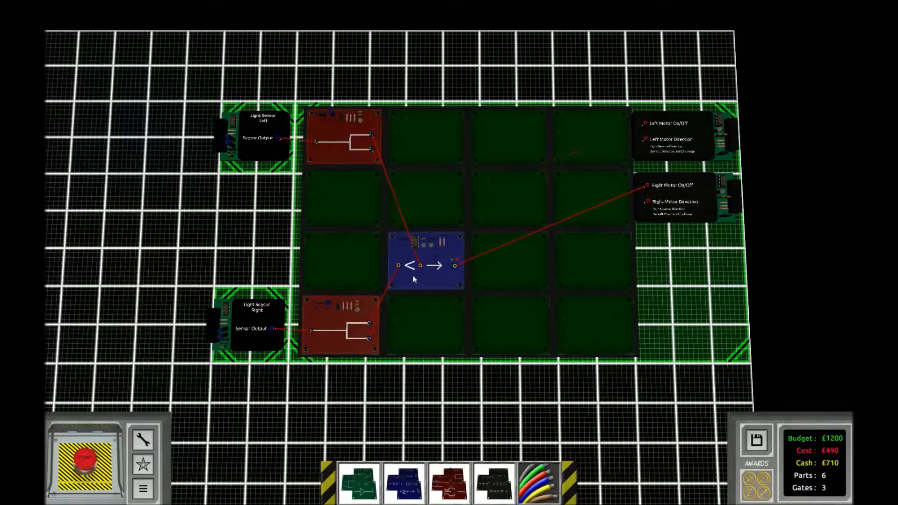
Add a Greater Than comparison gate and a second NOT gate beside the motor modules
left_click(410, 489)
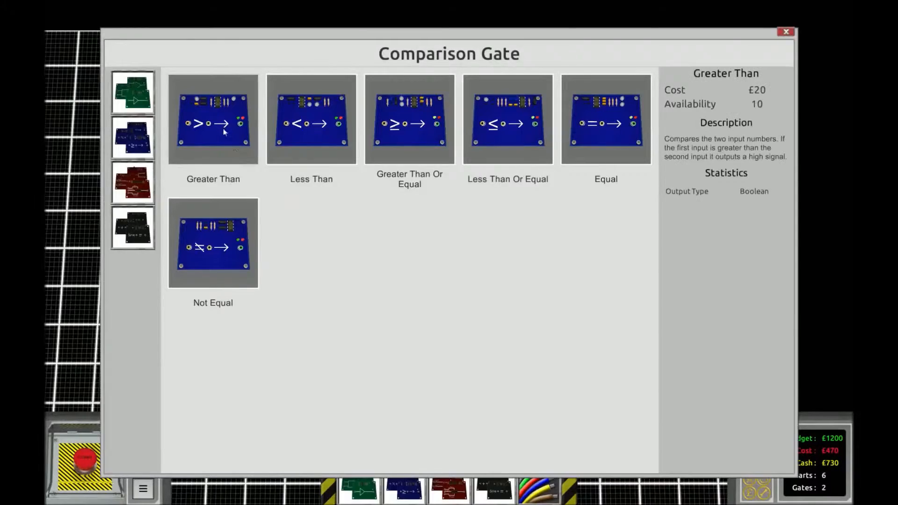
left_click(206, 110)
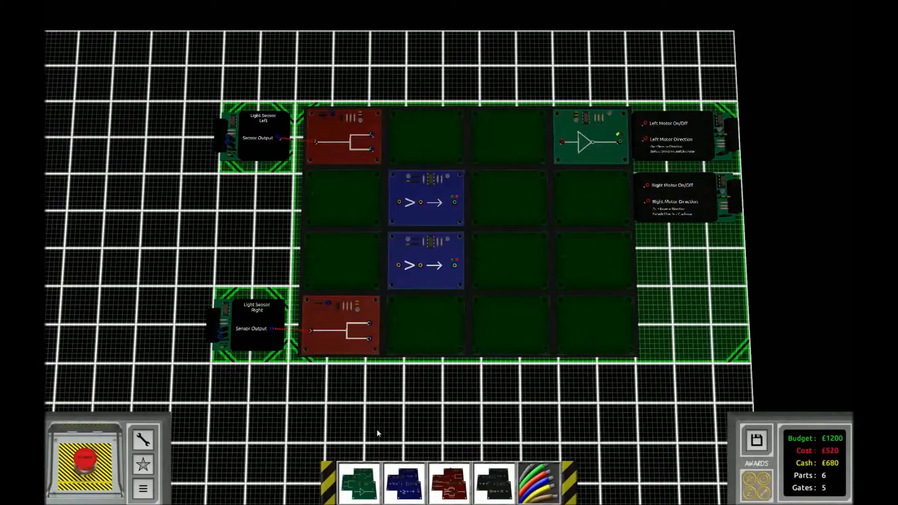
left_click(589, 200)
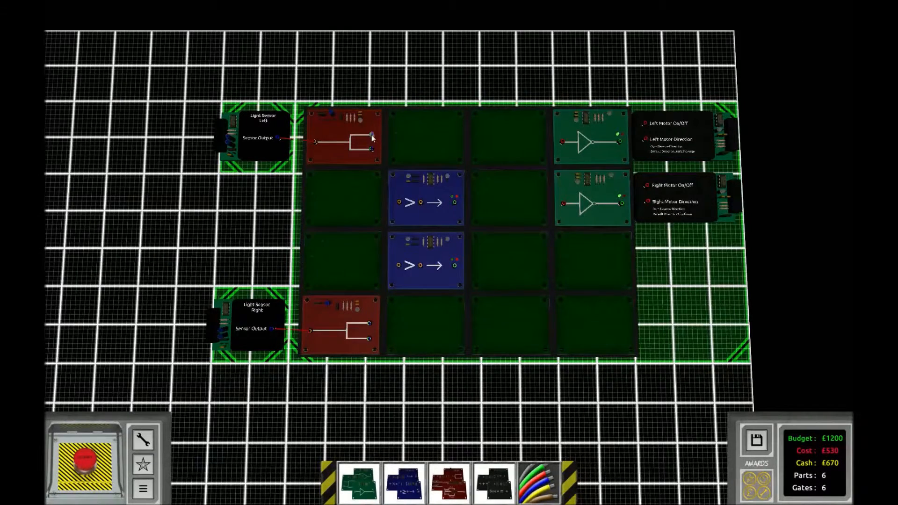
mouse_move(371, 327)
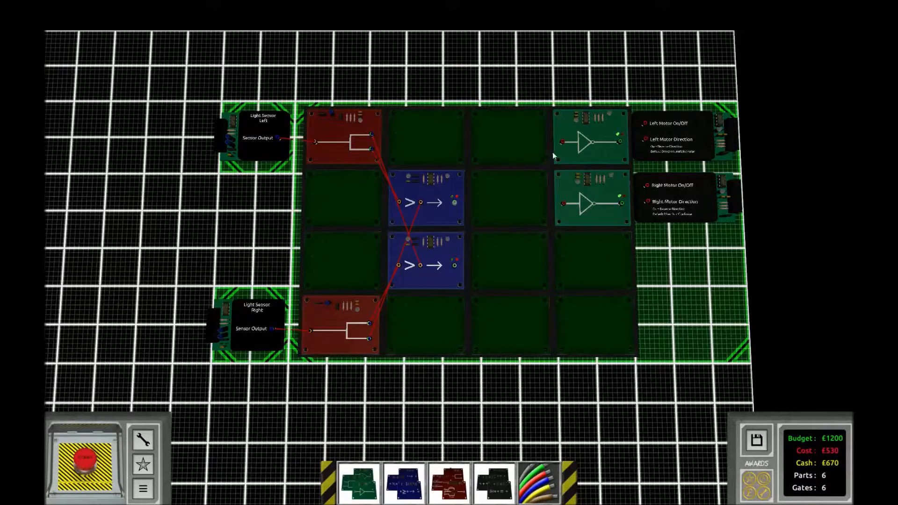
Wire the remaining gate output to a motor module and run the level
left_click_drag(456, 202, 564, 142)
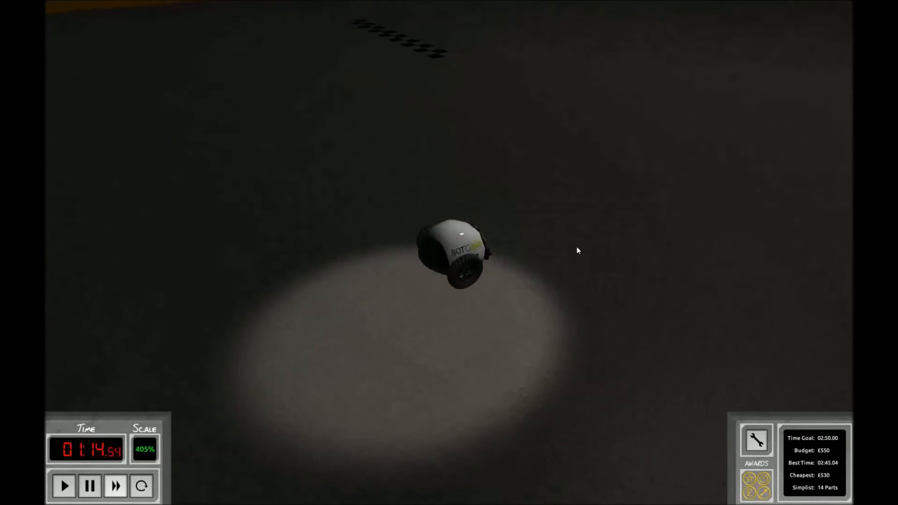
mouse_move(608, 243)
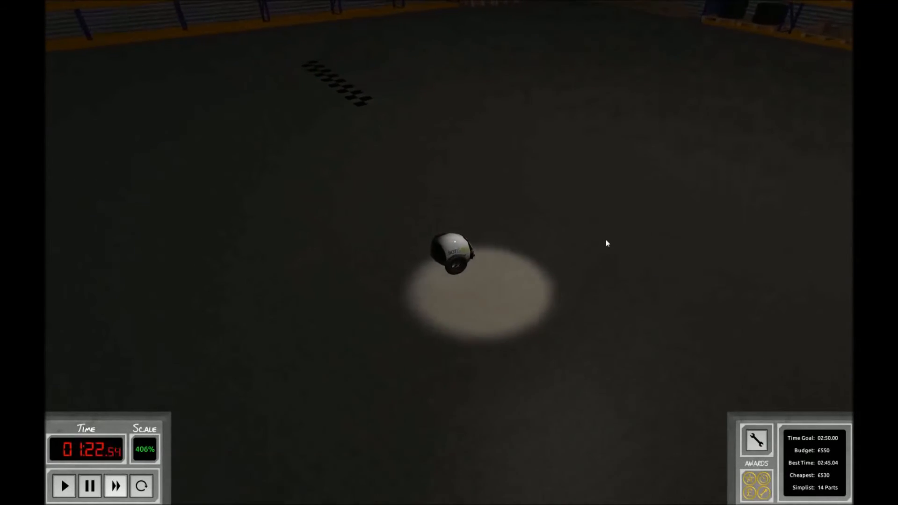